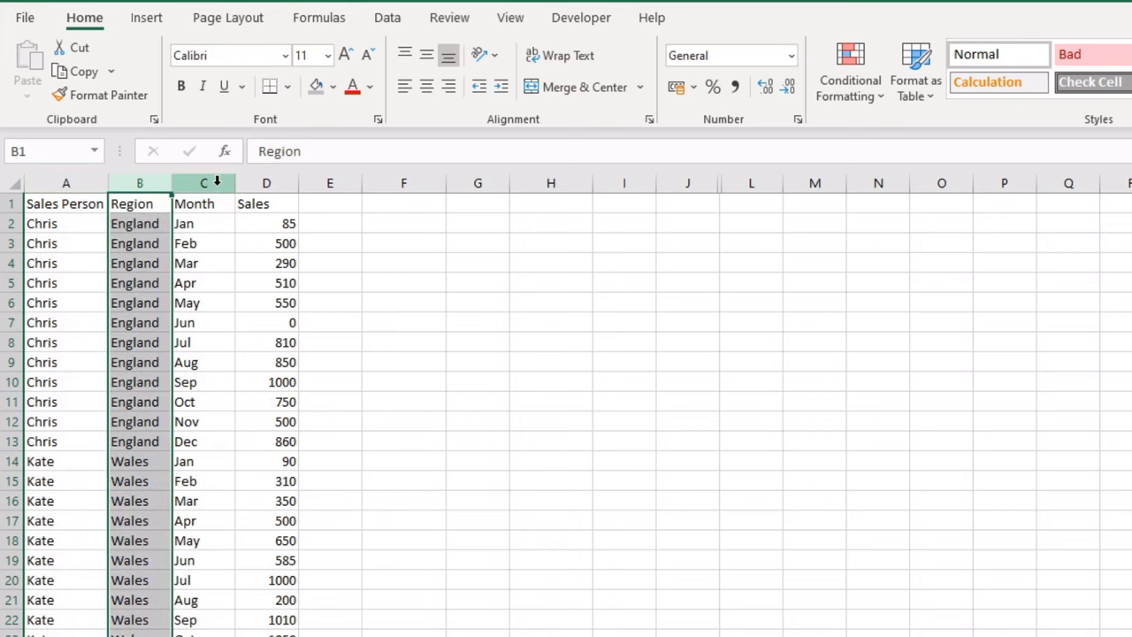
- Begin a table over the sales data $A$1:$D$97 with the first row as headers
{"action": "left_click", "coordinate": [66, 223]}
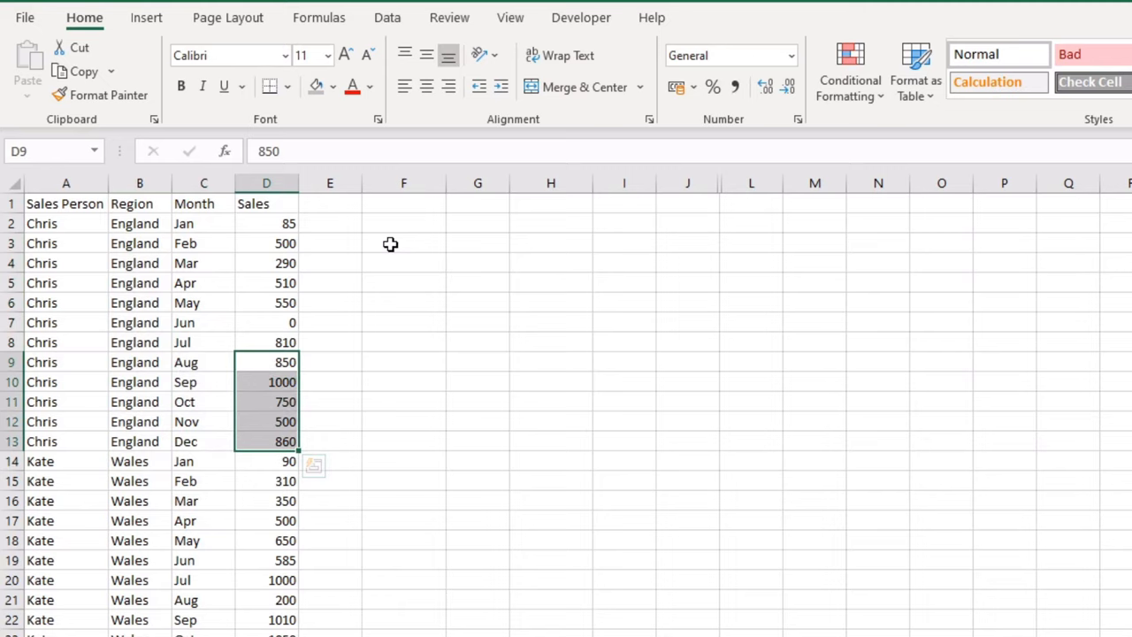
{"action": "left_click", "coordinate": [65, 203]}
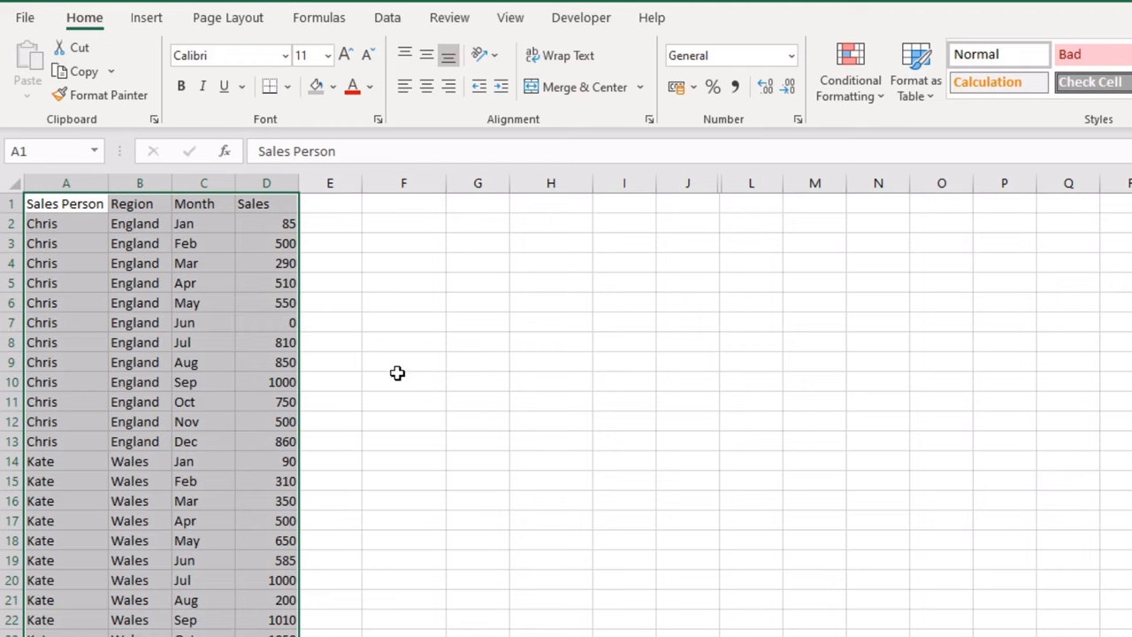
{"action": "left_click", "coordinate": [65, 223]}
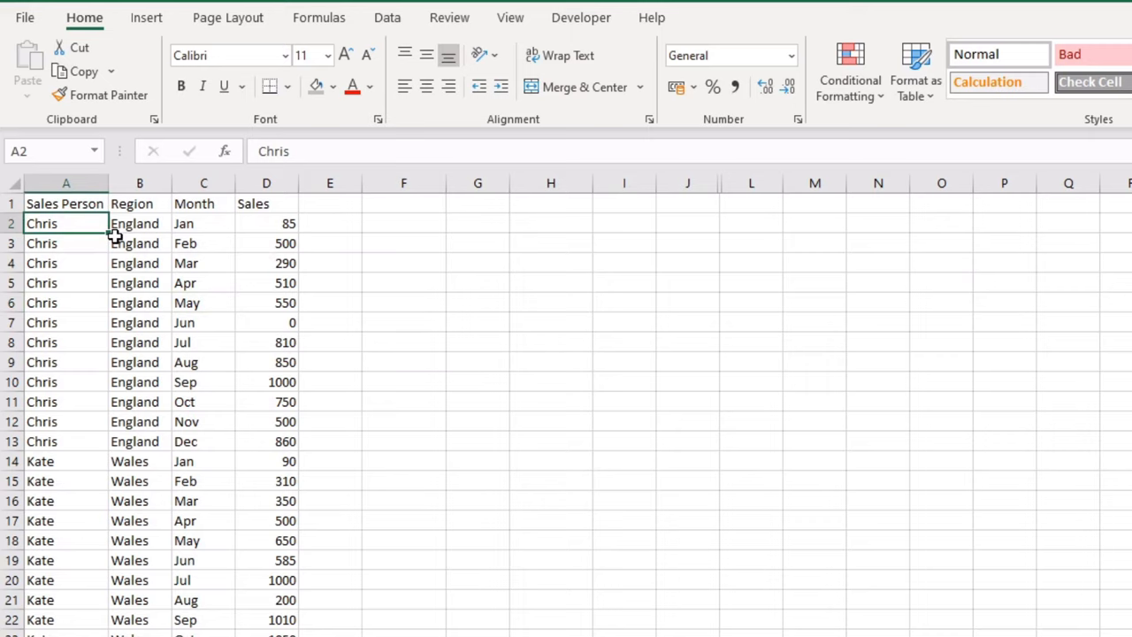
{"action": "left_click", "coordinate": [145, 17]}
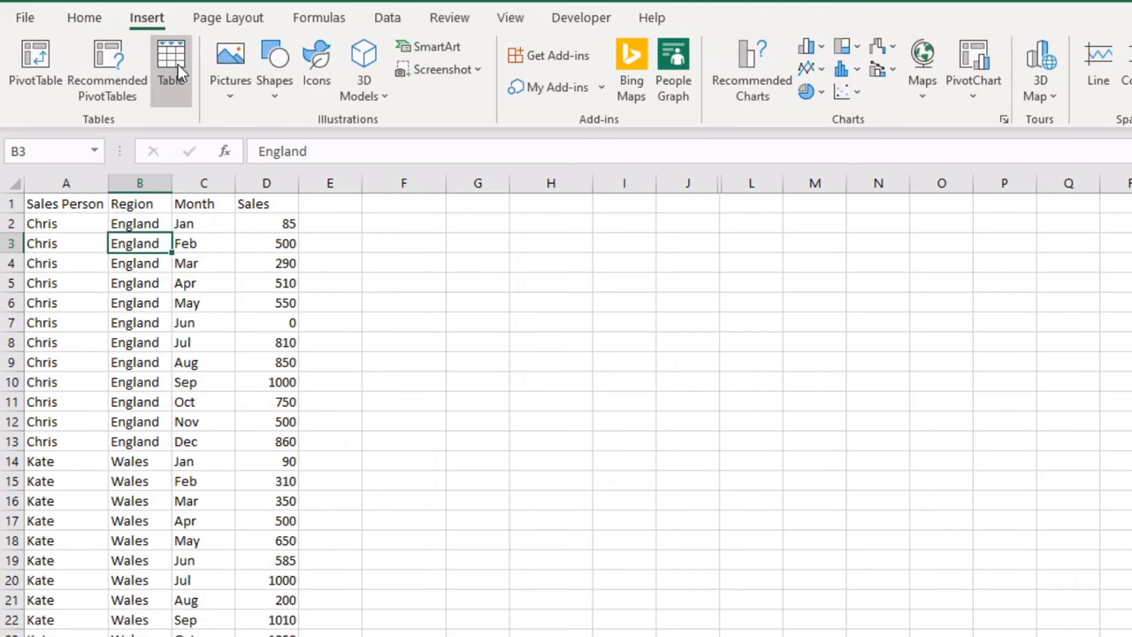
{"action": "left_click", "coordinate": [171, 66]}
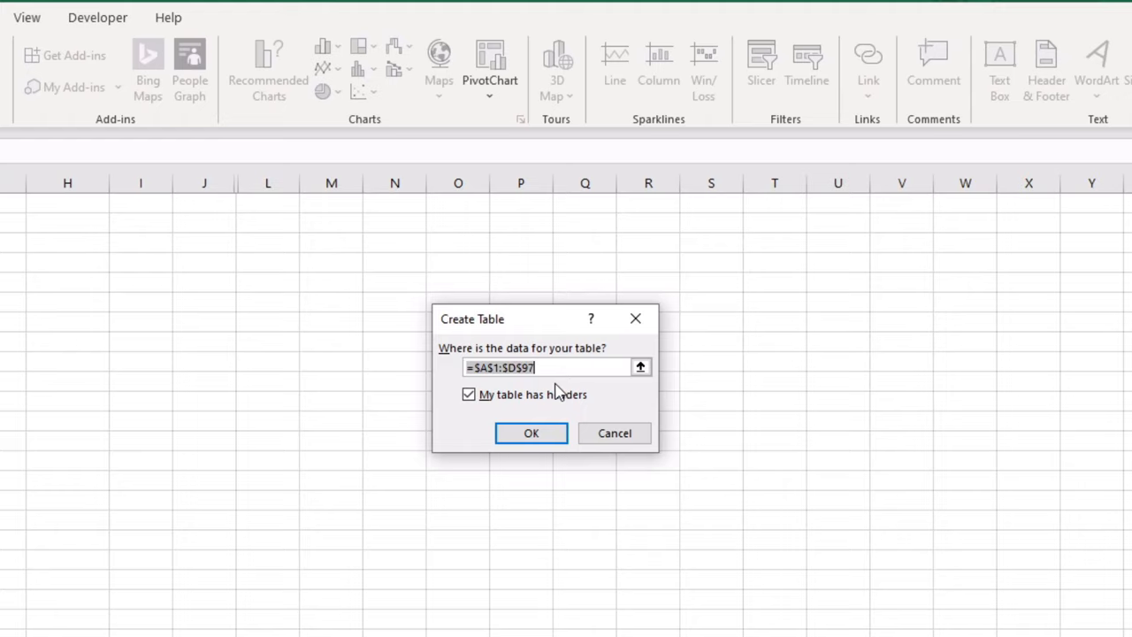
{"action": "mouse_move", "coordinate": [502, 412]}
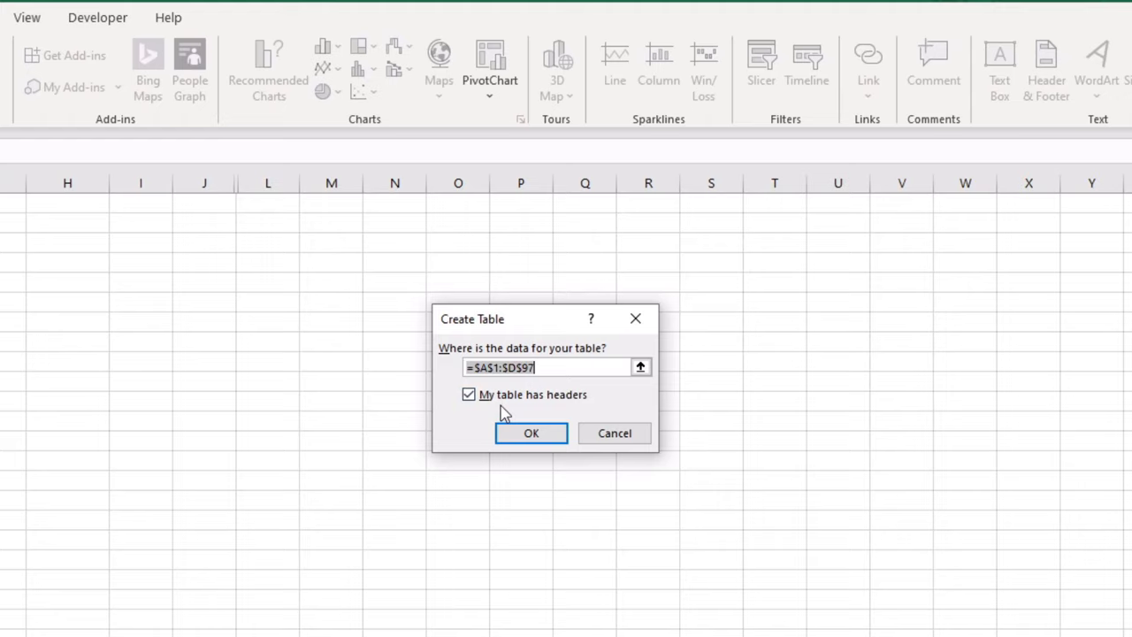
{"action": "mouse_move", "coordinate": [480, 416]}
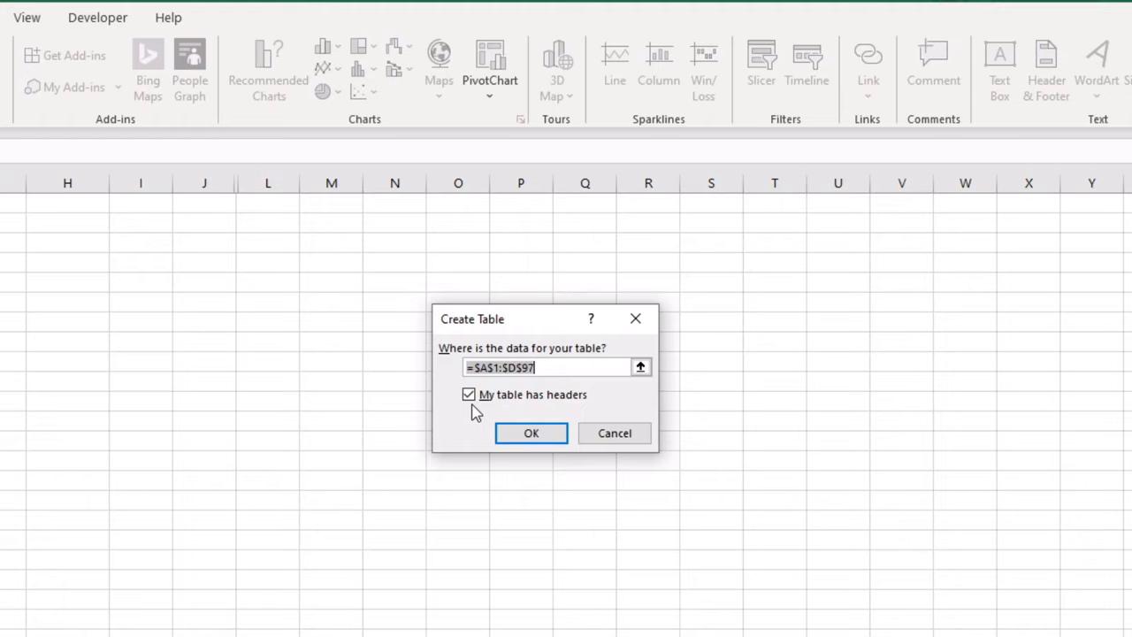
{"action": "mouse_move", "coordinate": [472, 417]}
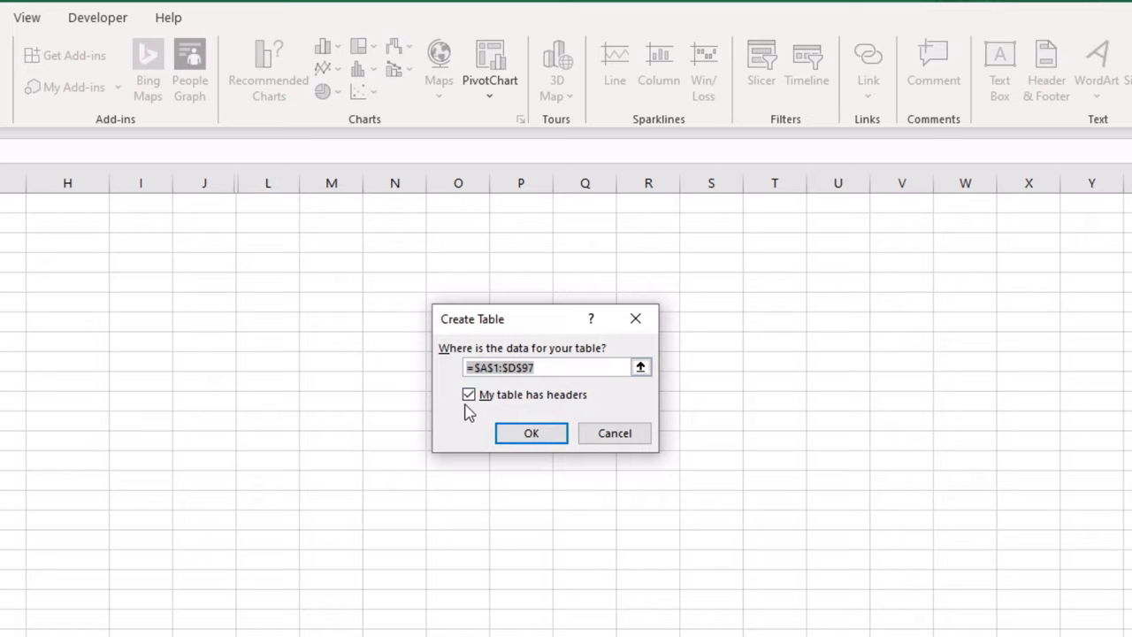
- Create the table with headers and rename it Sales_Data
{"action": "left_click", "coordinate": [530, 432]}
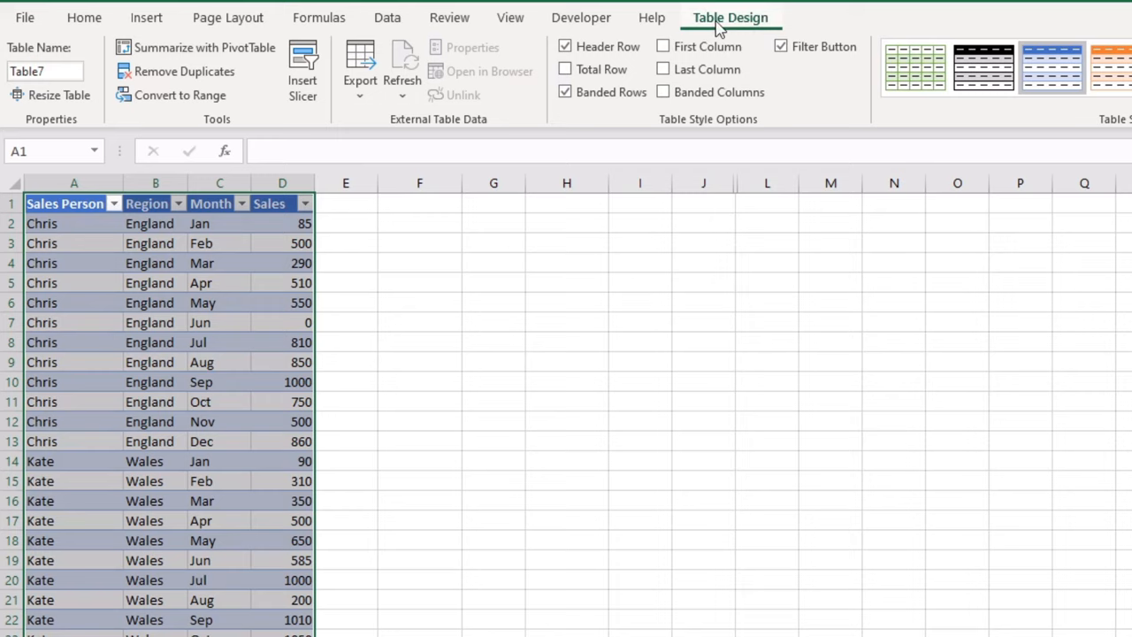
{"action": "left_click", "coordinate": [44, 71]}
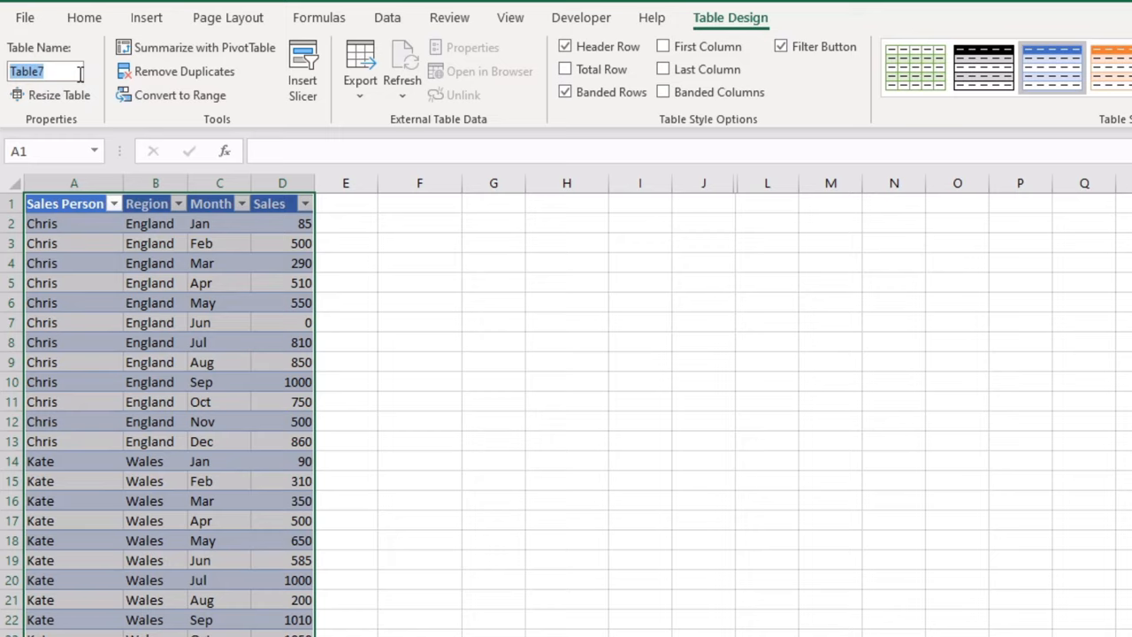
{"action": "type", "text": "Sales_Data"}
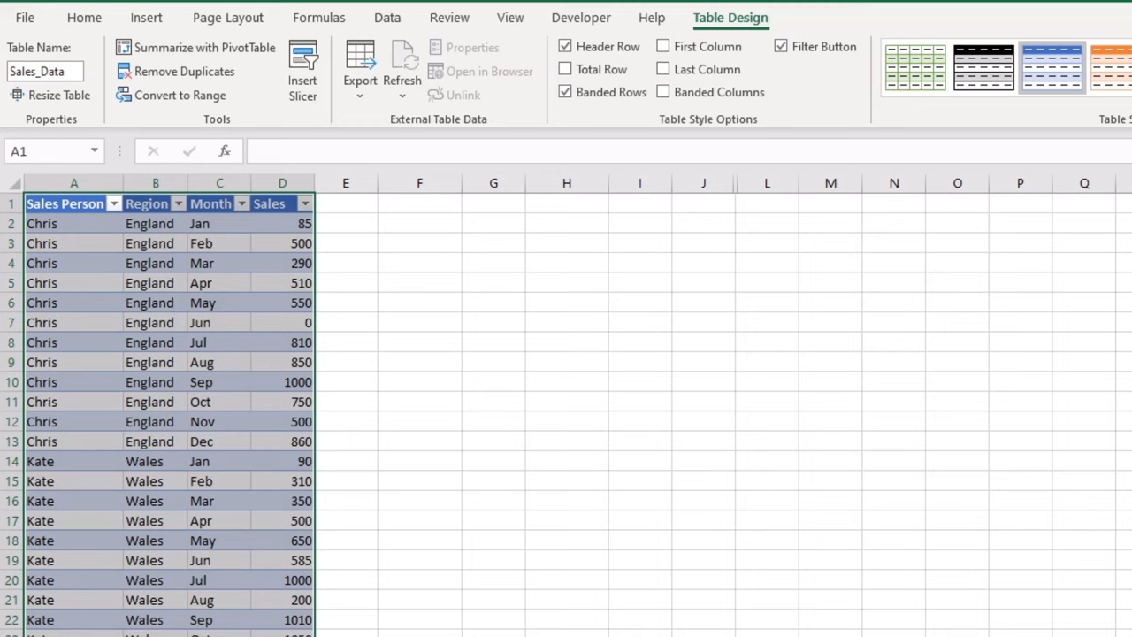
{"action": "left_click", "coordinate": [219, 619]}
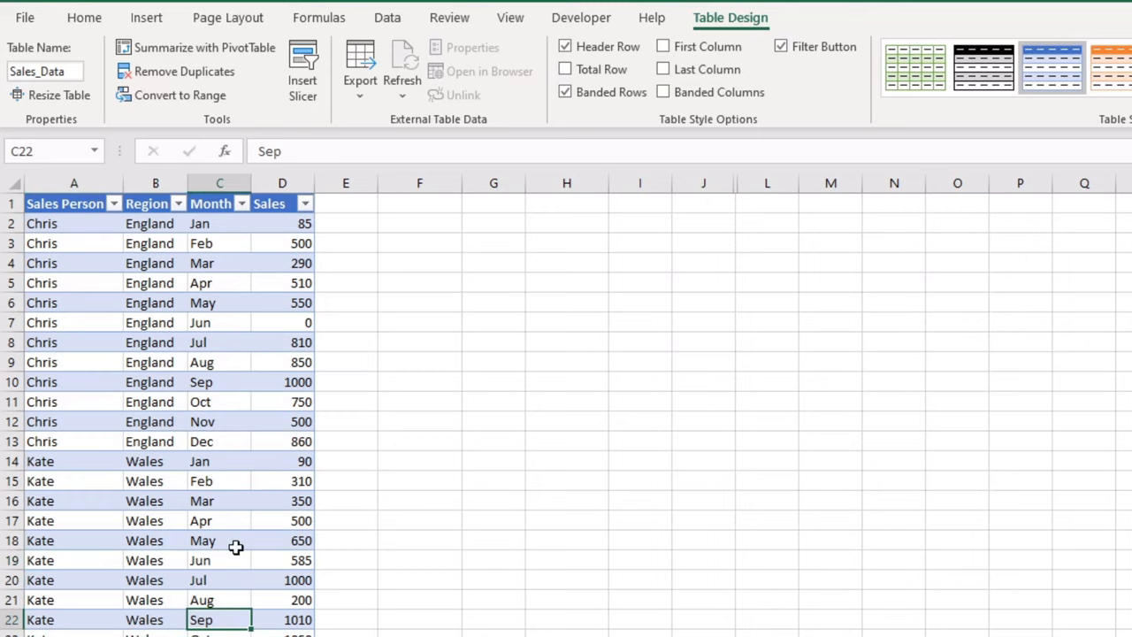
- Apply the black dark banded style to the Sales_Data table
{"action": "left_click", "coordinate": [219, 282]}
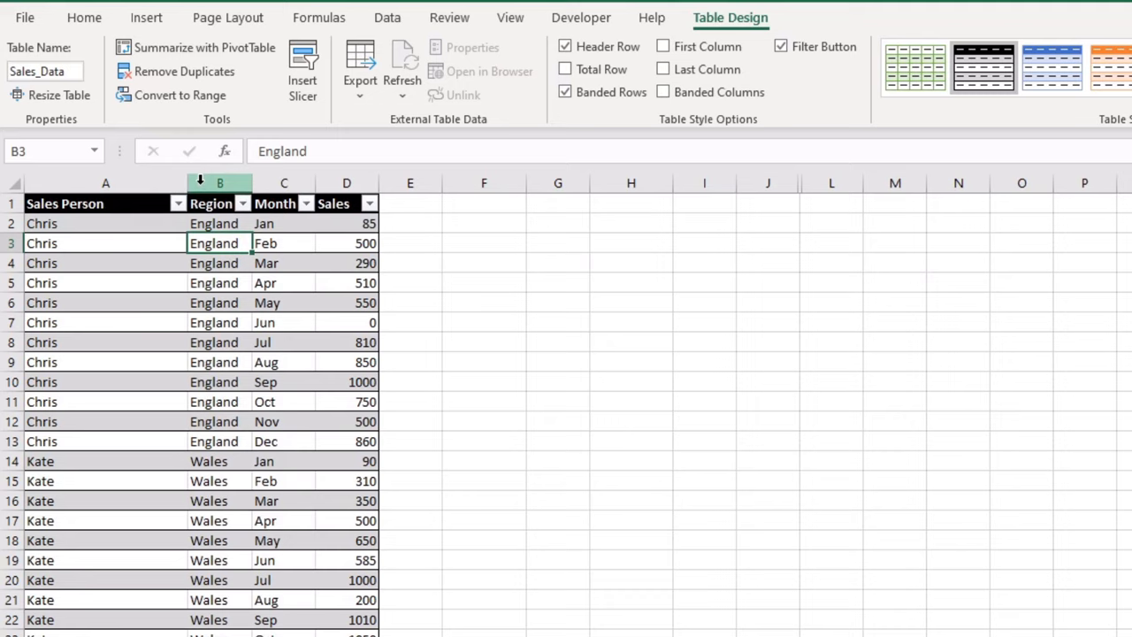
{"action": "left_click", "coordinate": [332, 442]}
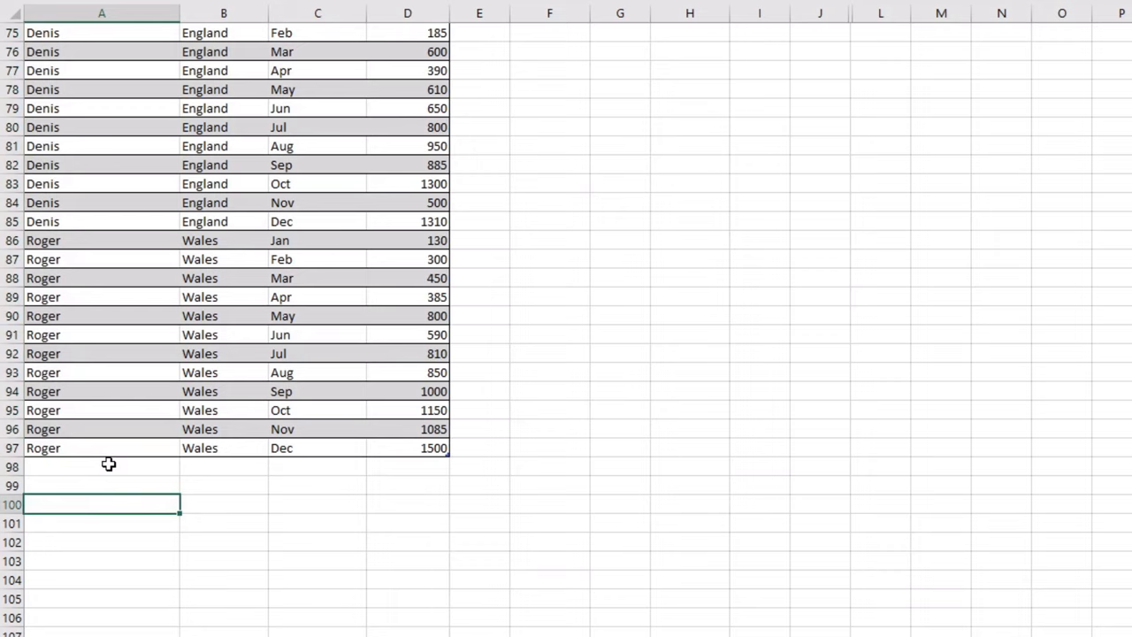
{"action": "type", "text": "Steve"}
{"action": "left_click", "coordinate": [407, 466]}
{"action": "type", "text": "300"}
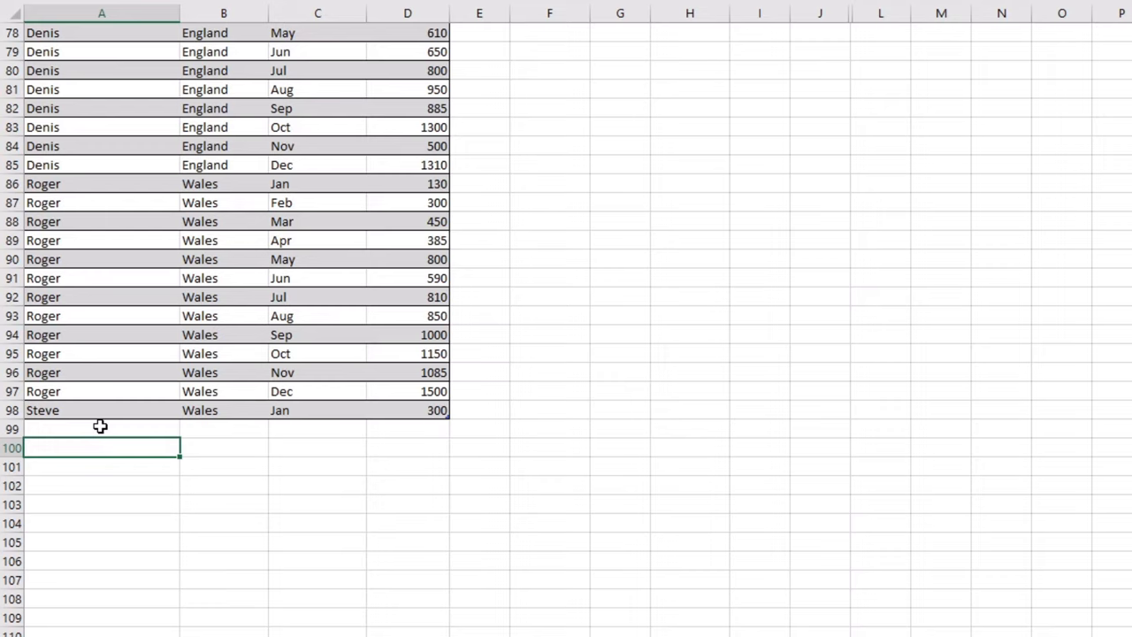
{"action": "type", "text": "Roger"}
{"action": "left_click", "coordinate": [224, 448]}
{"action": "type", "text": "Wales"}
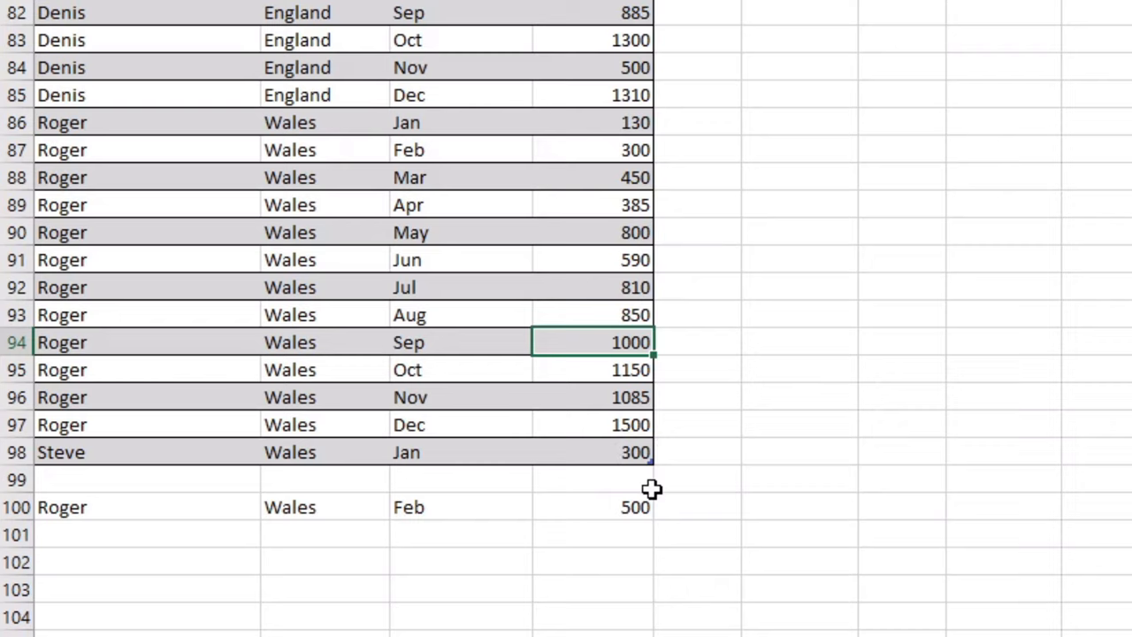
{"action": "mouse_move", "coordinate": [652, 466]}
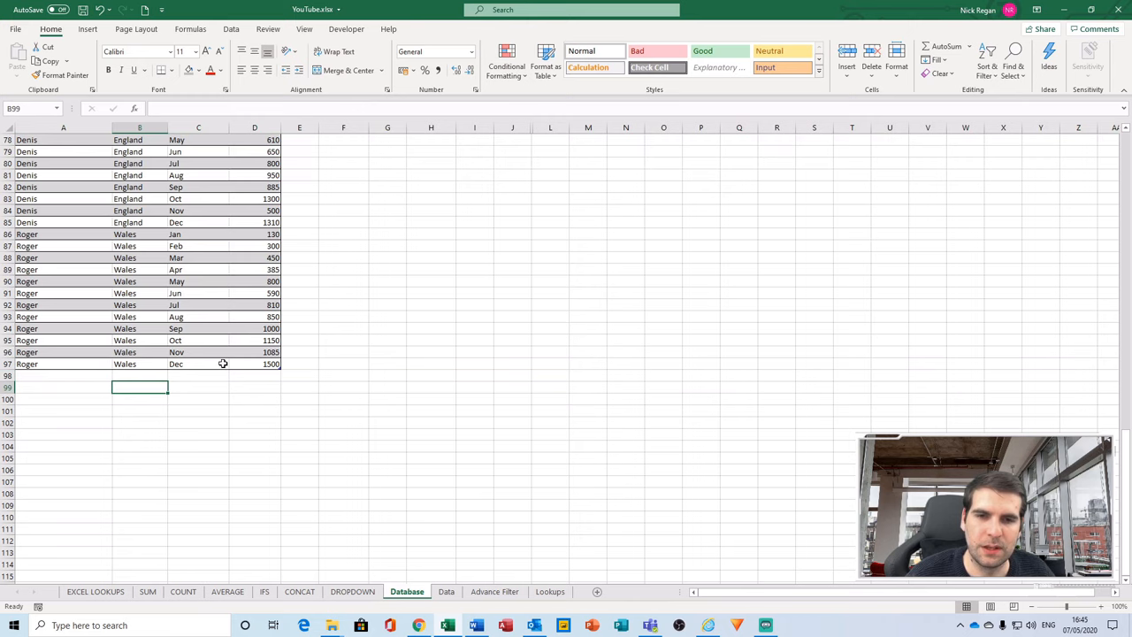
{"action": "scroll", "scroll_direction": "up", "scroll_amount": 3}
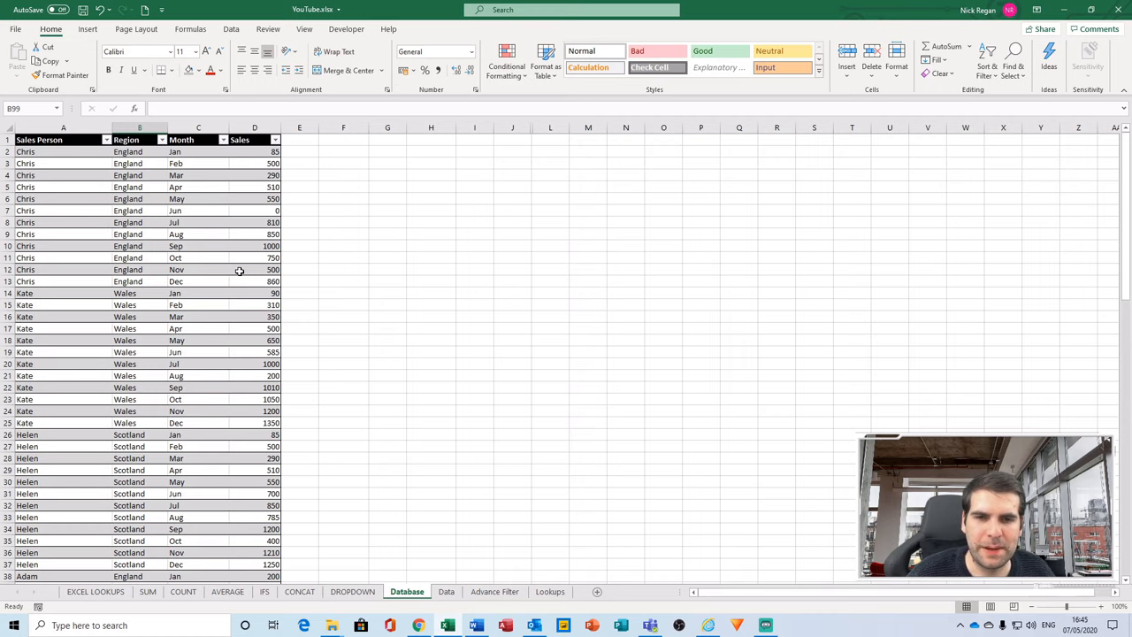
{"action": "mouse_move", "coordinate": [378, 263]}
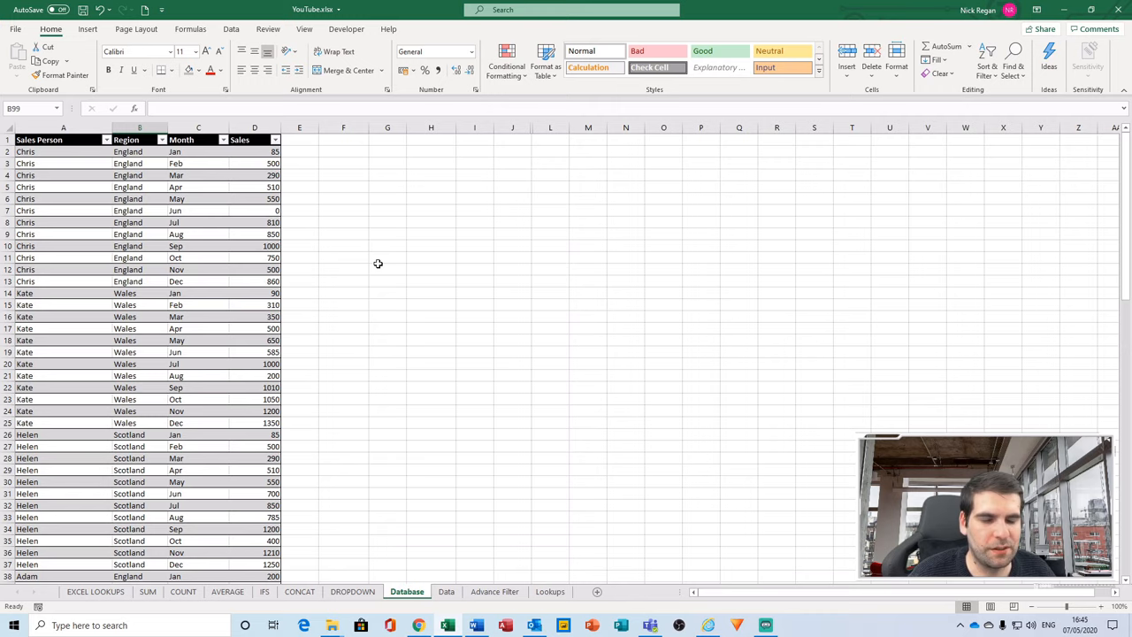
{"action": "mouse_move", "coordinate": [449, 232]}
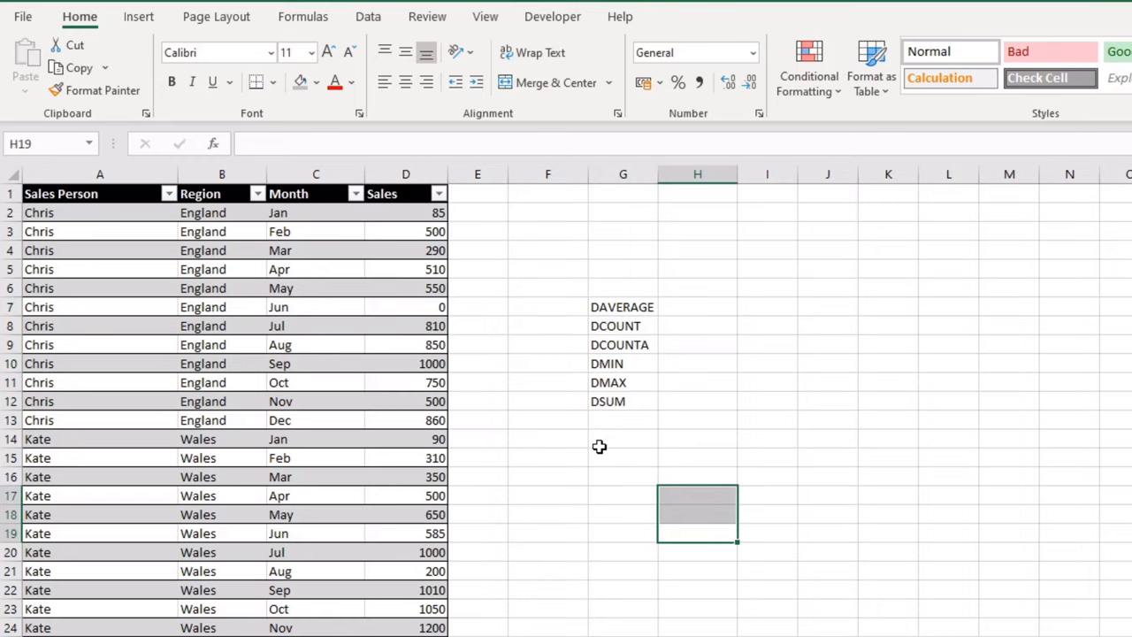
- Enter DAVERAGE, DCOUNT, DCOUNTA, DMIN, DMAX and DSUM into G7:G12
{"action": "left_click", "coordinate": [622, 439]}
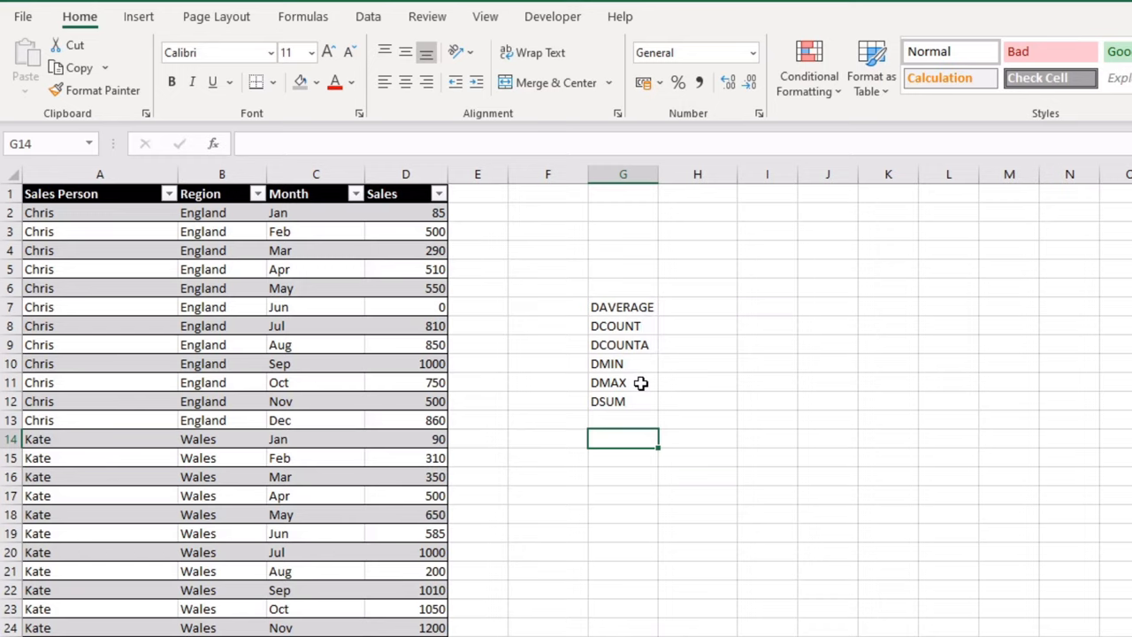
{"action": "left_click", "coordinate": [624, 457]}
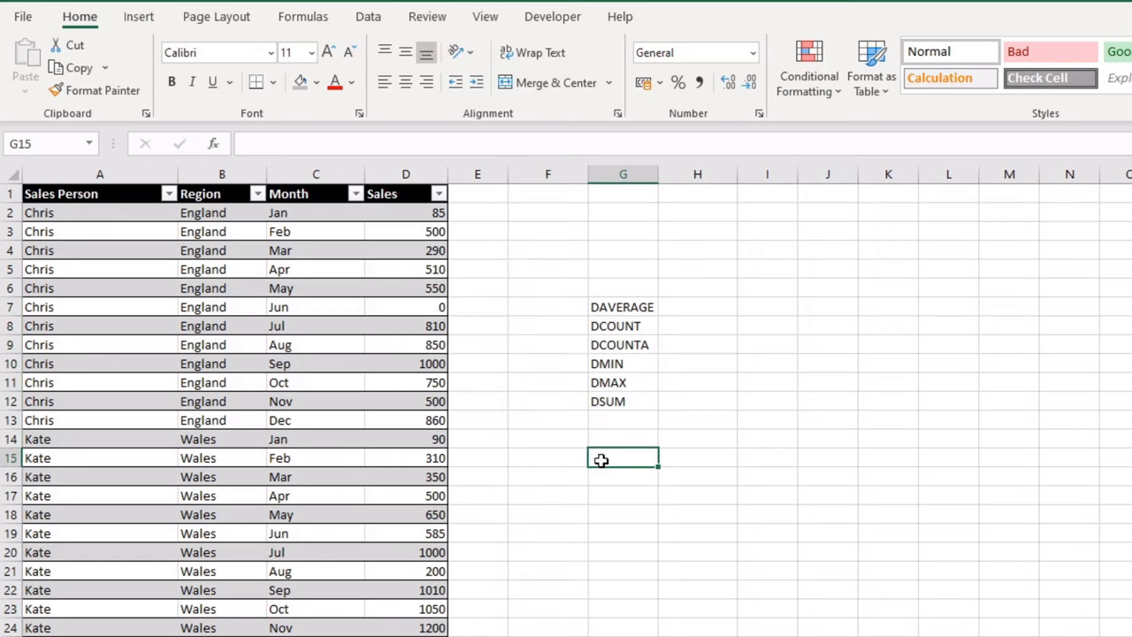
{"action": "left_click", "coordinate": [698, 400]}
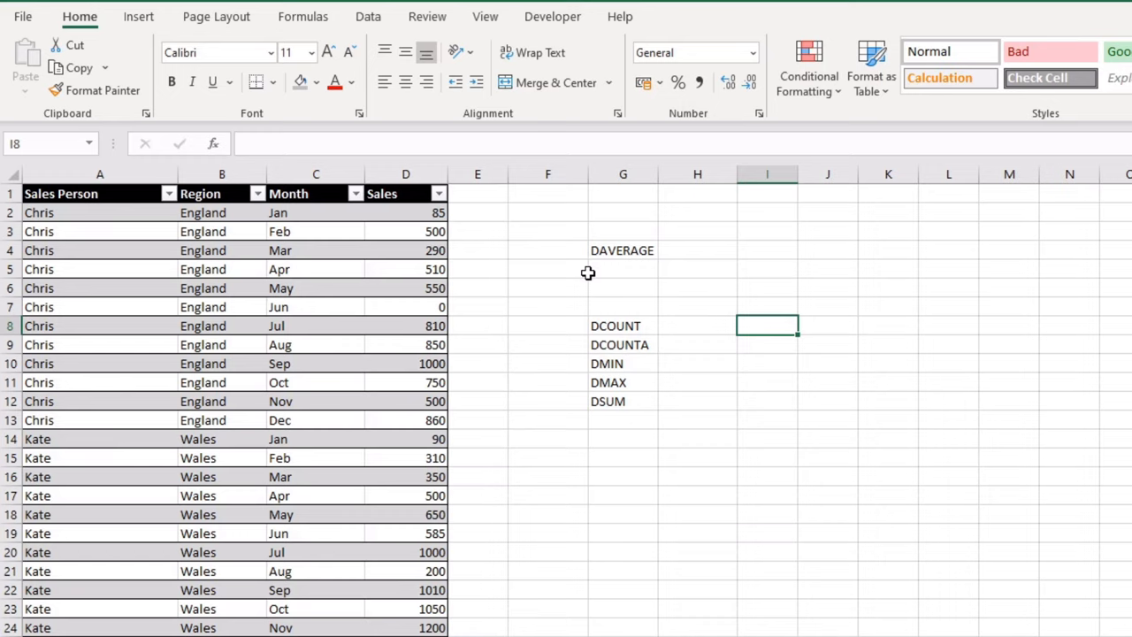
- Copy Region/Month with England and Jan into H1:I2 as criteria and move the DAVERAGE label up
{"action": "left_click", "coordinate": [221, 193]}
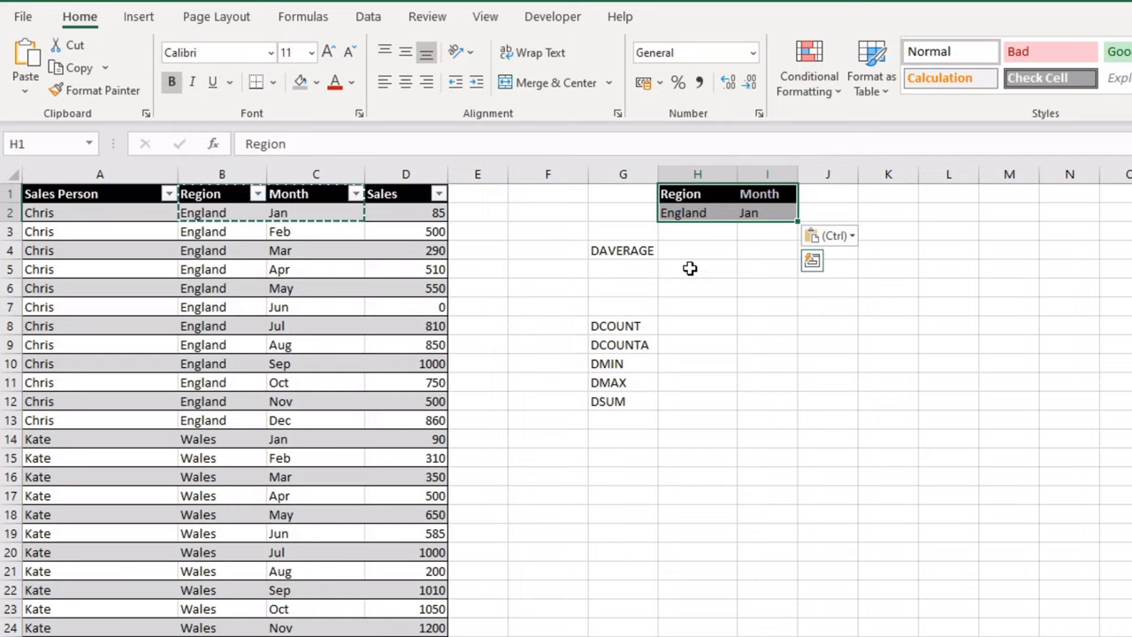
{"action": "left_click", "coordinate": [623, 231]}
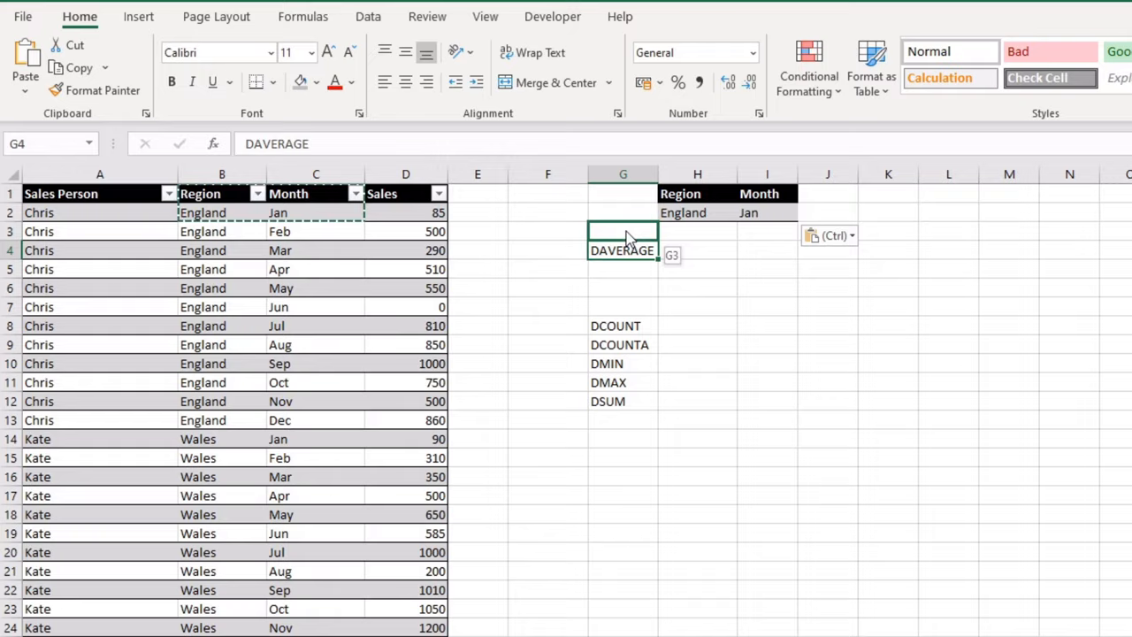
- Start =daverage( in H3 with Sales_Data[#All] as the database argument
{"action": "type", "text": "=daverage("}
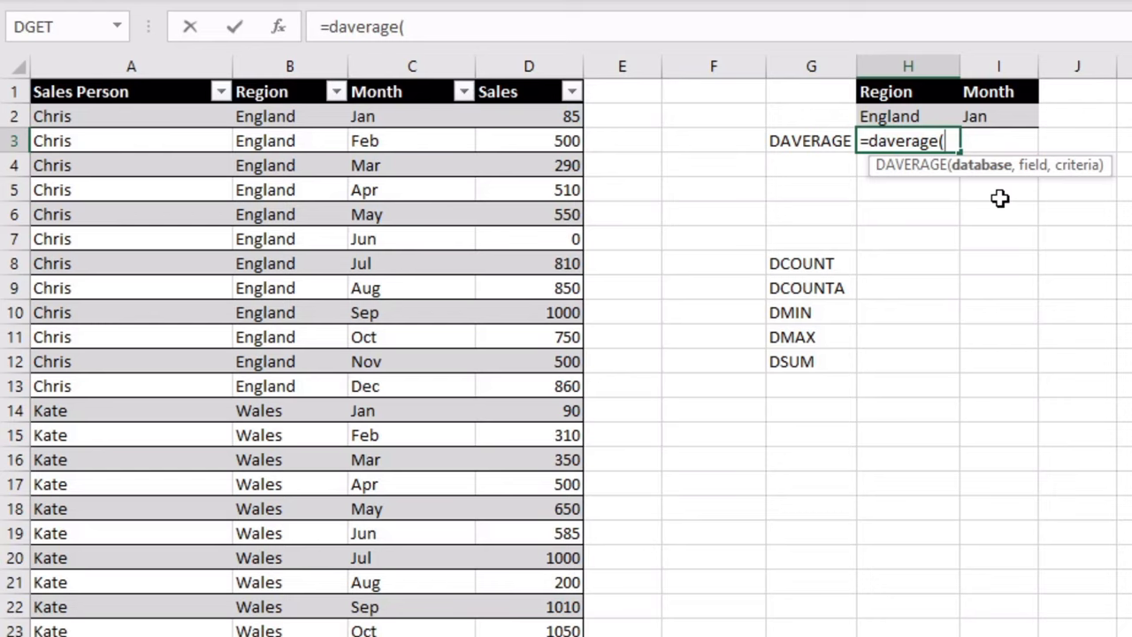
{"action": "mouse_move", "coordinate": [1035, 168]}
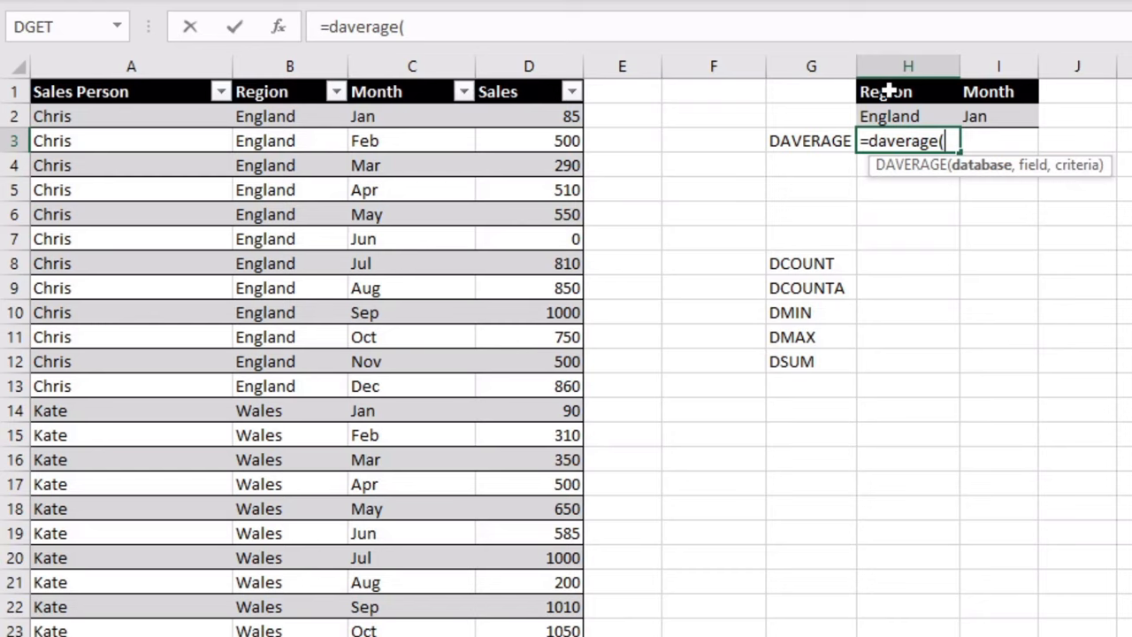
{"action": "mouse_move", "coordinate": [877, 116]}
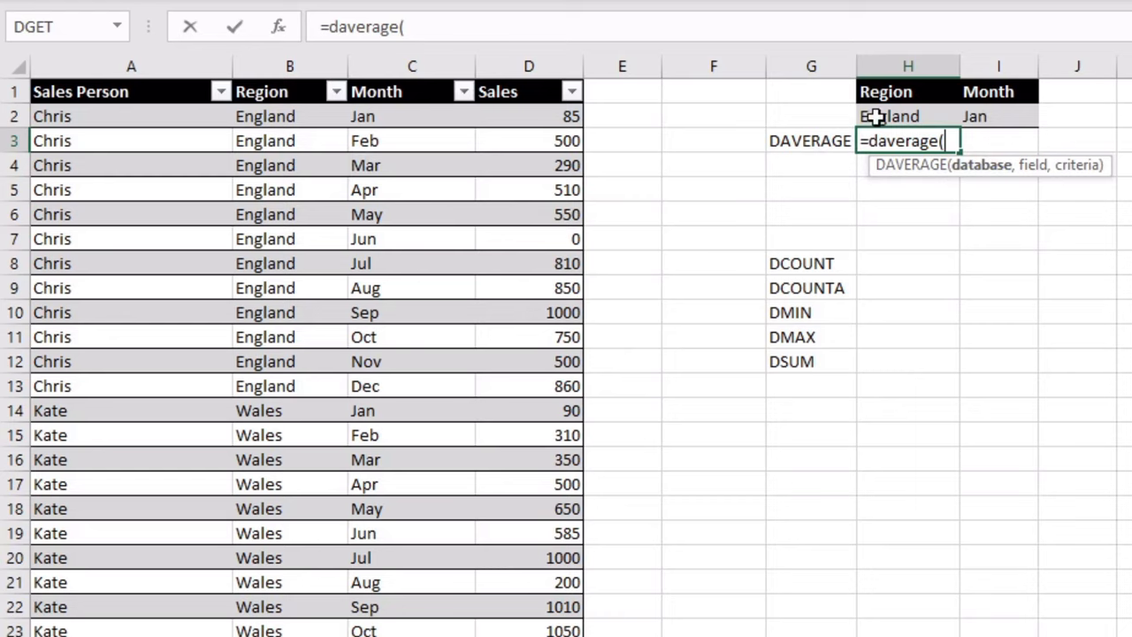
{"action": "mouse_move", "coordinate": [25, 69]}
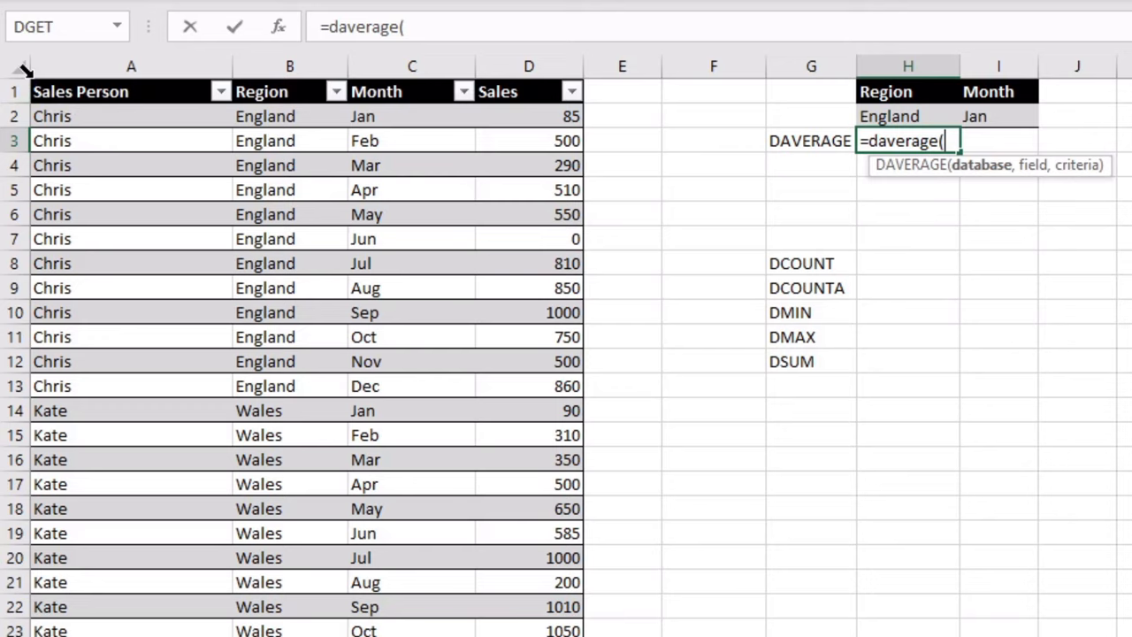
{"action": "type", "text": "Sales_Data"}
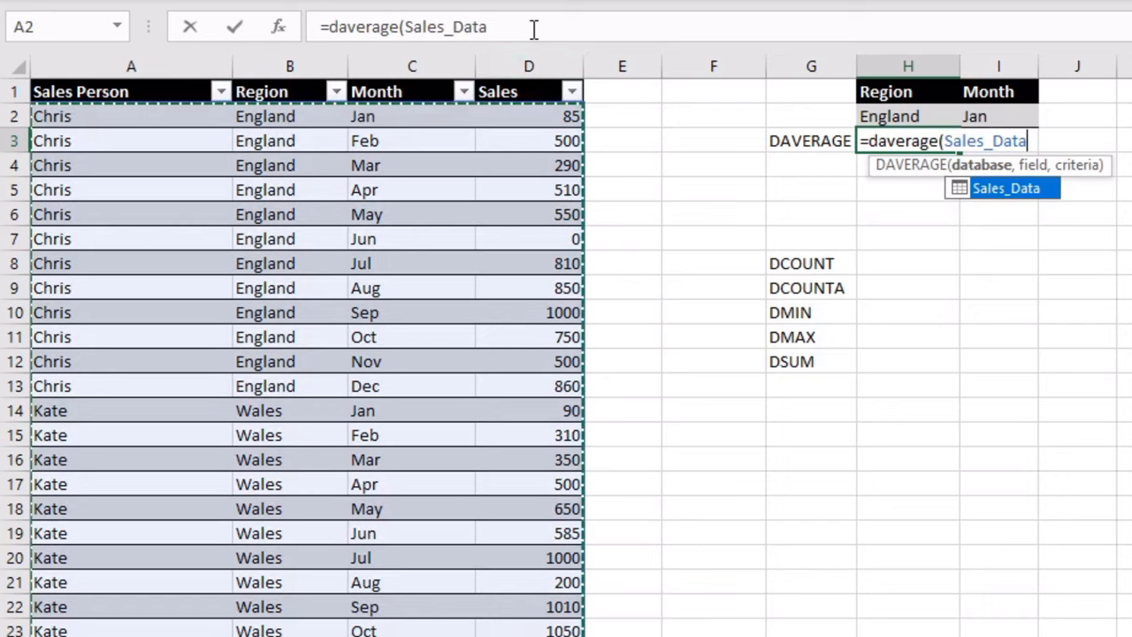
{"action": "type", "text": "[#All"}
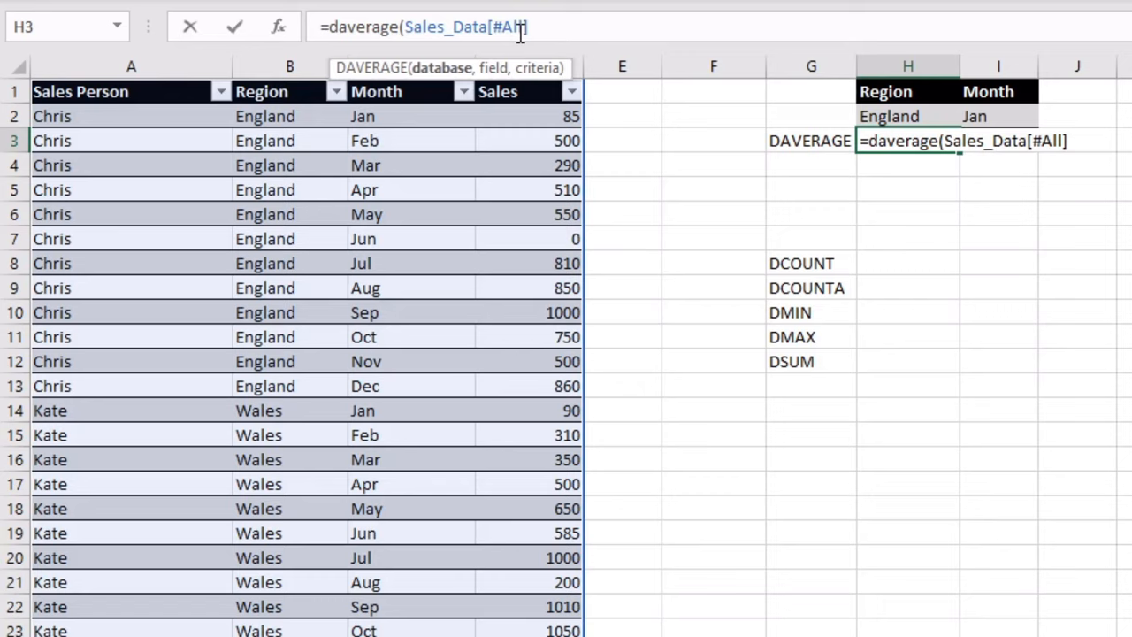
- Make the Sales column header the DAVERAGE field argument, replacing a typed "Sales" attempt
{"action": "type", "text": ","}
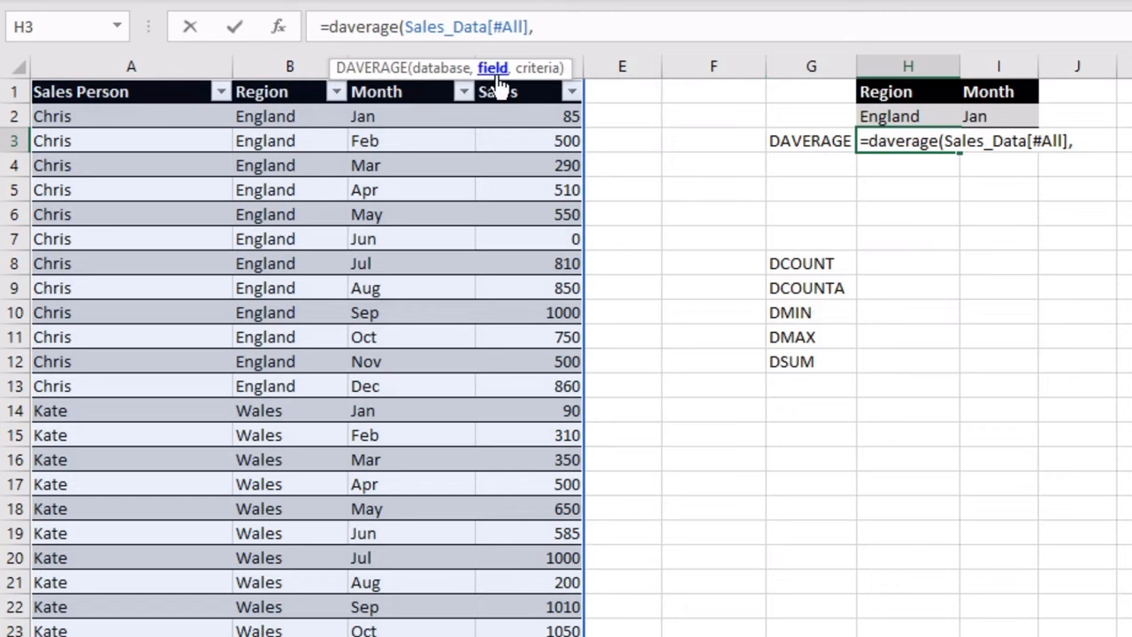
{"action": "left_click", "coordinate": [498, 91]}
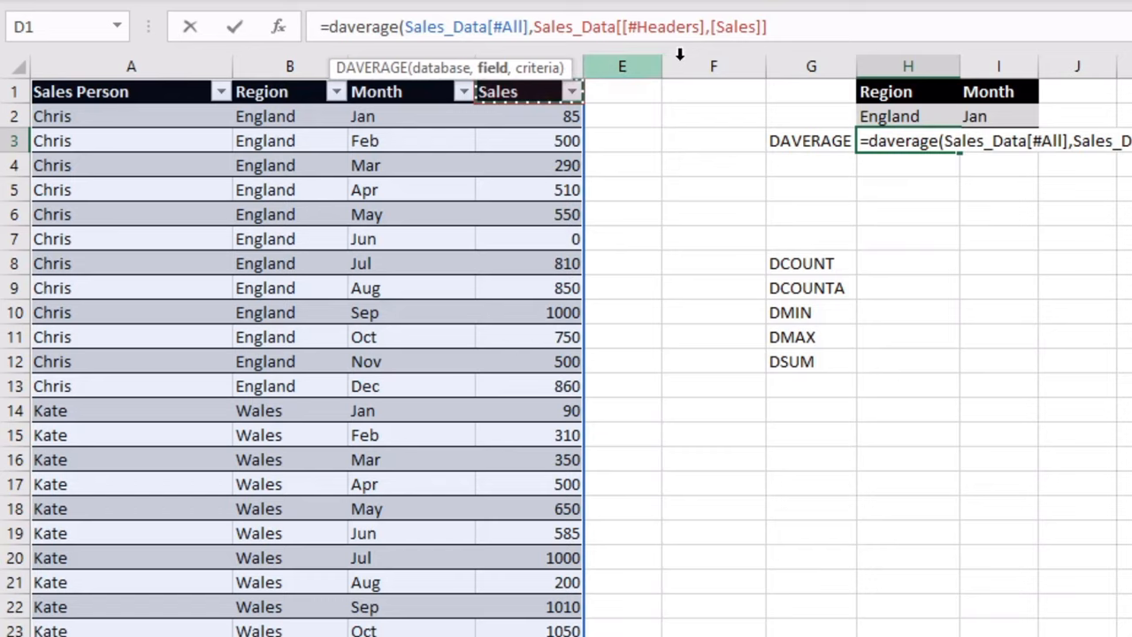
{"action": "type", "text": "4"}
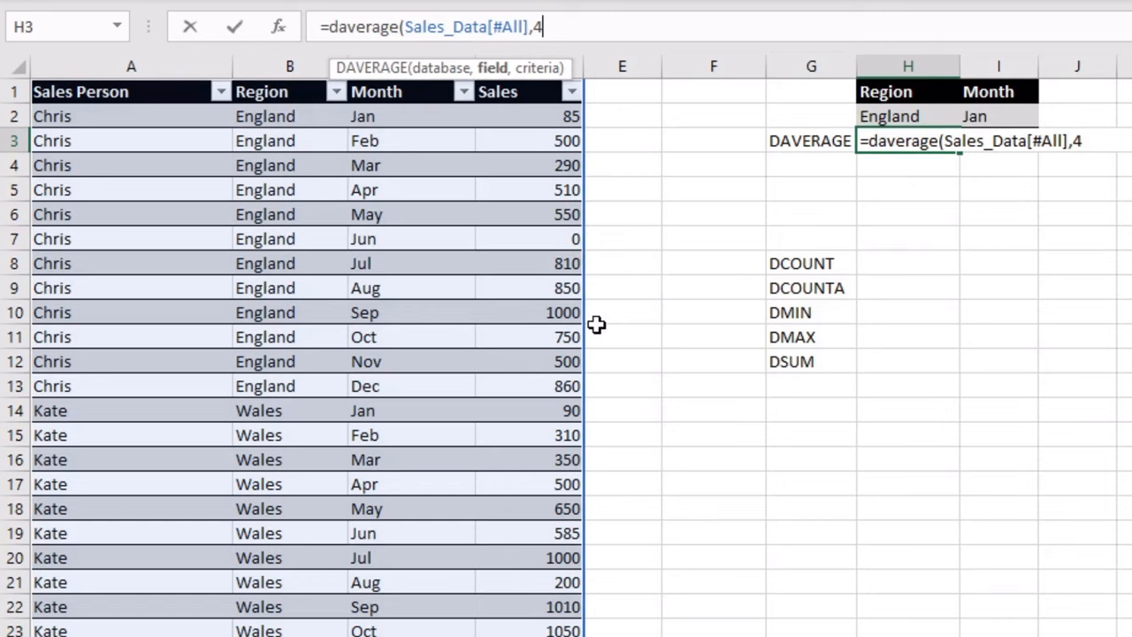
{"action": "type", "text": "\"Sales\""}
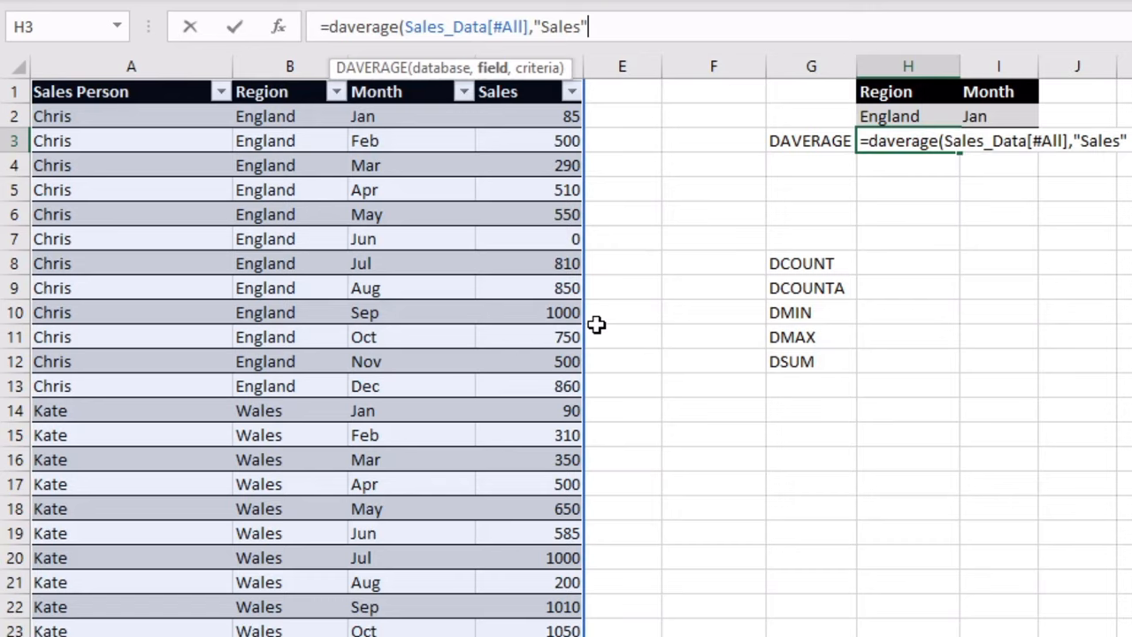
{"action": "key", "text": "BackSpace"}
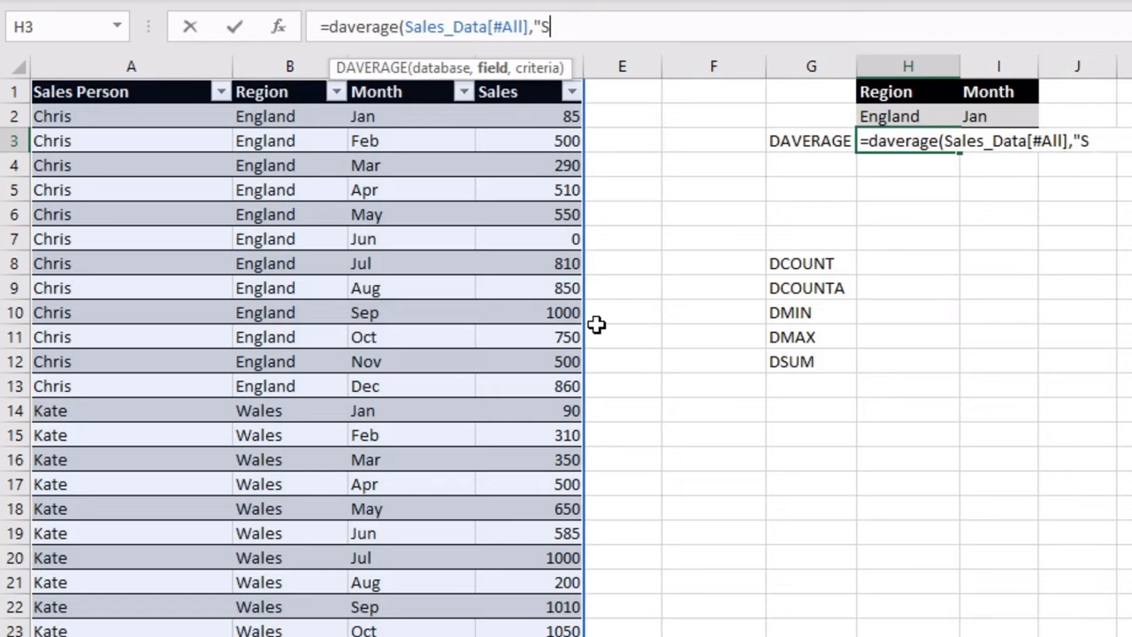
{"action": "left_click", "coordinate": [498, 91]}
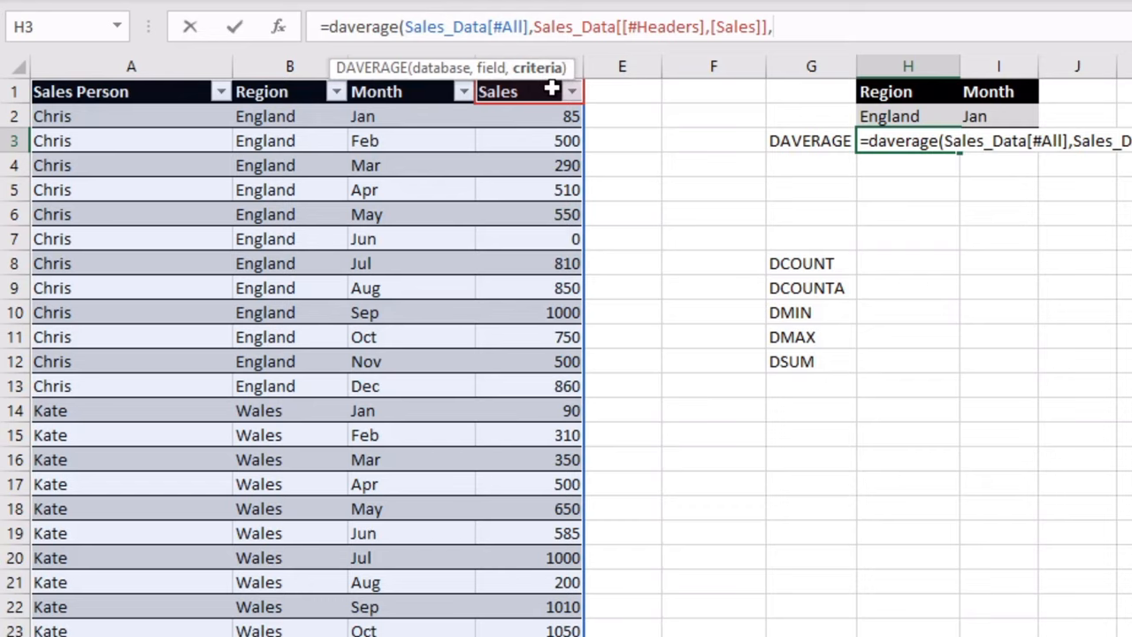
- Complete DAVERAGE with criteria H1:I2, set criteria to Wales and Feb, and place a DSUM label below
{"action": "left_click_drag", "start_coordinate": [889, 91], "coordinate": [999, 116]}
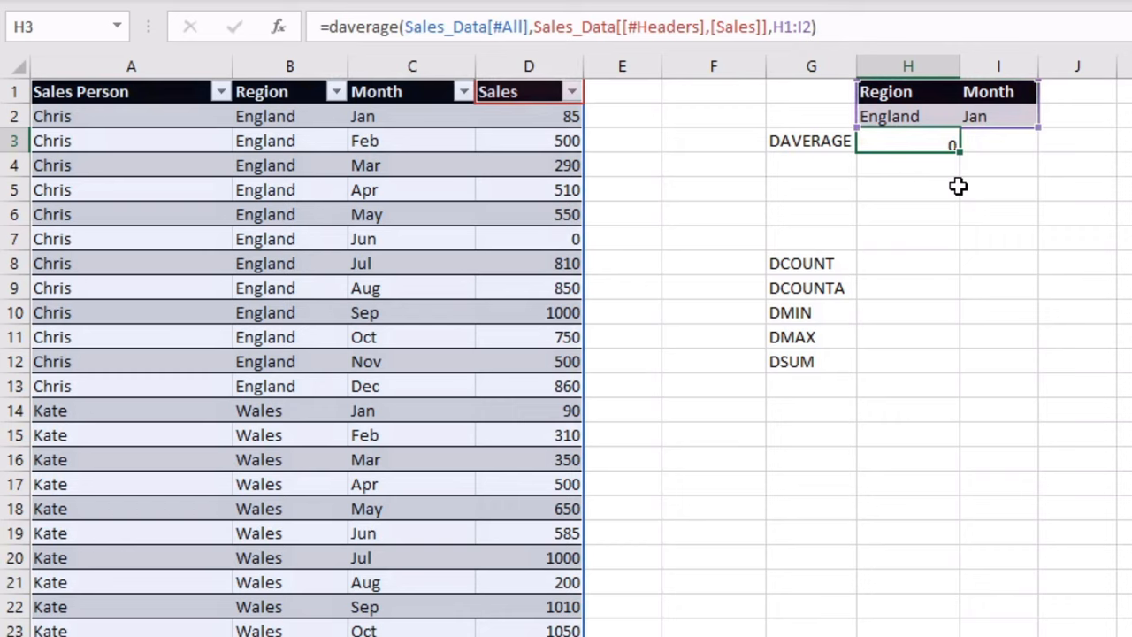
{"action": "type", "text": "Feb"}
{"action": "left_click", "coordinate": [909, 116]}
{"action": "type", "text": "Wales"}
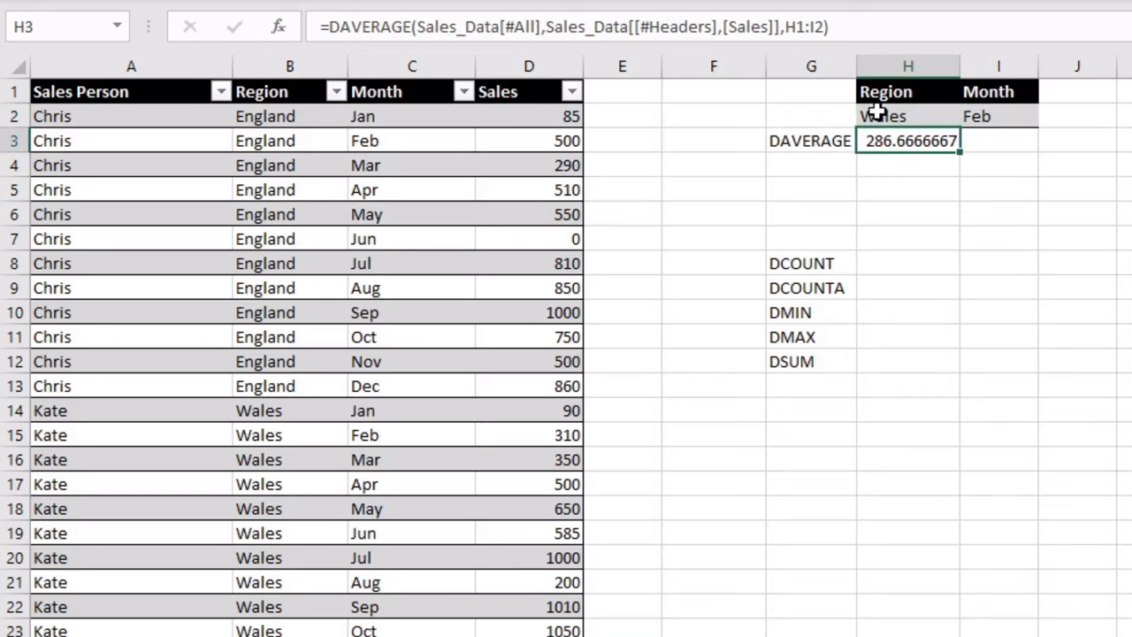
{"action": "left_click", "coordinate": [802, 263]}
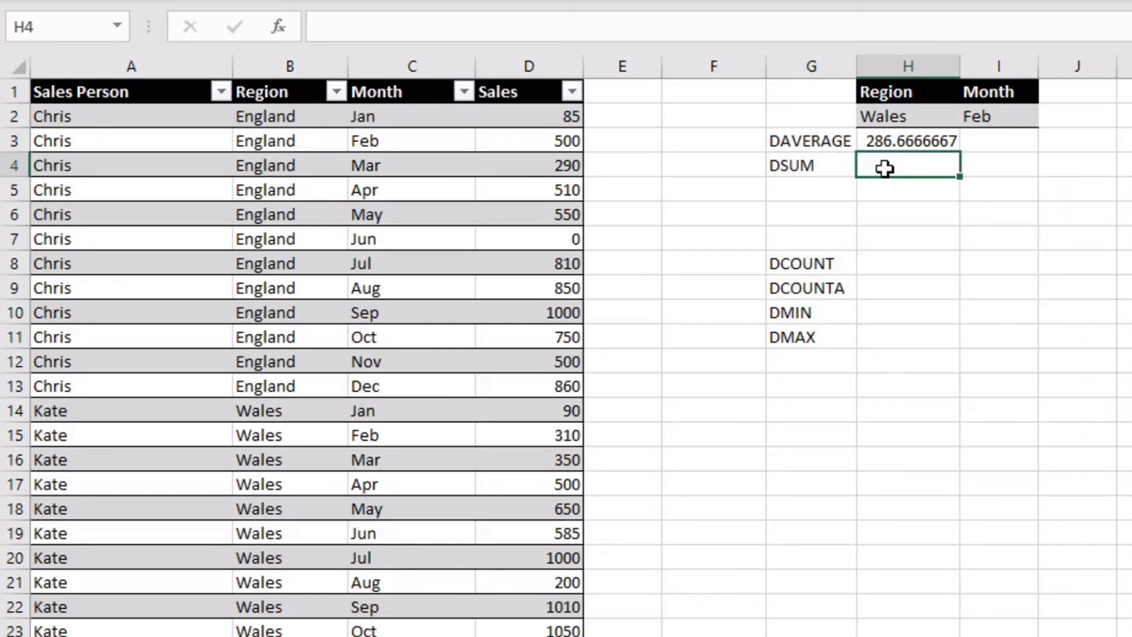
- Enter =dsum(Sales_Data[#All], Sales, H1:I2) in H4, totalling 430 for Wales and Jan
{"action": "type", "text": "=dsum("}
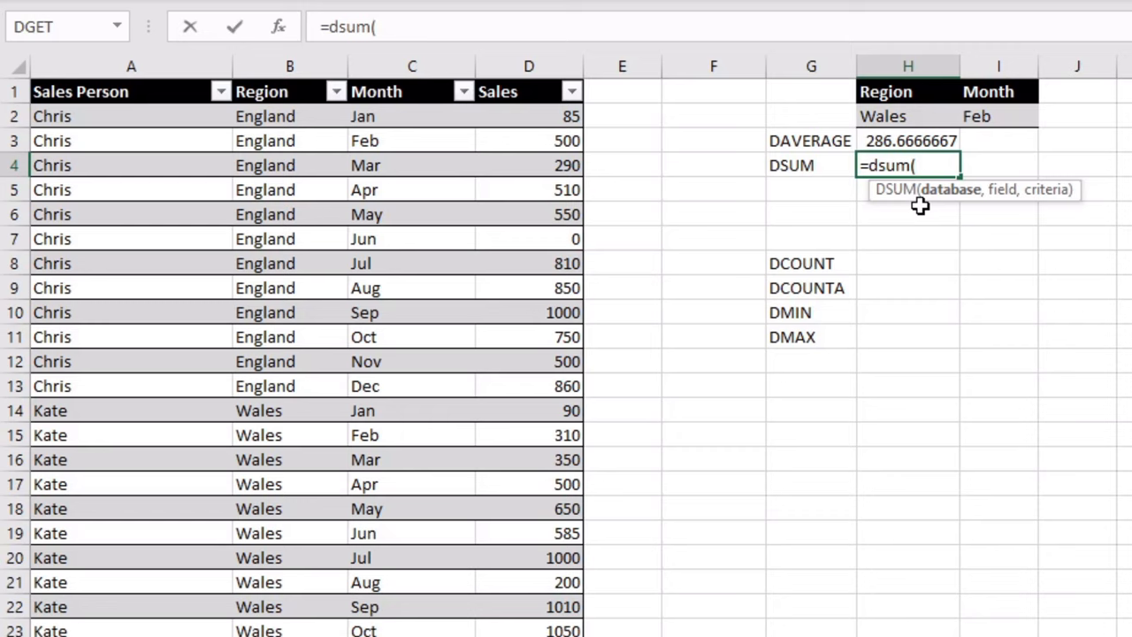
{"action": "type", "text": "Sales_Data[#All"}
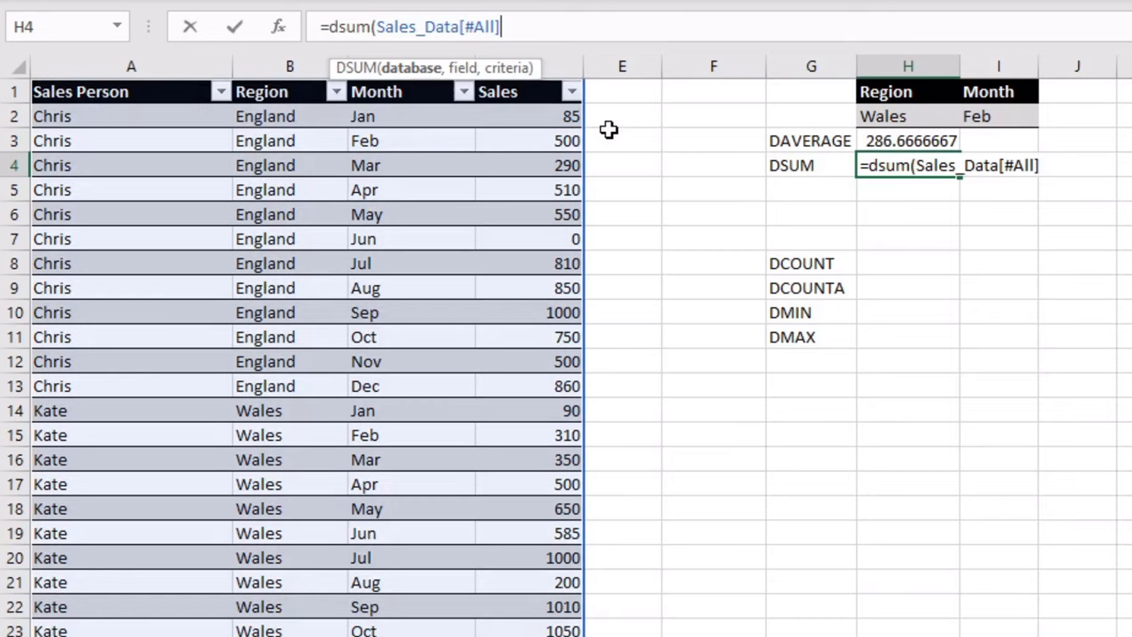
{"action": "left_click", "coordinate": [498, 91]}
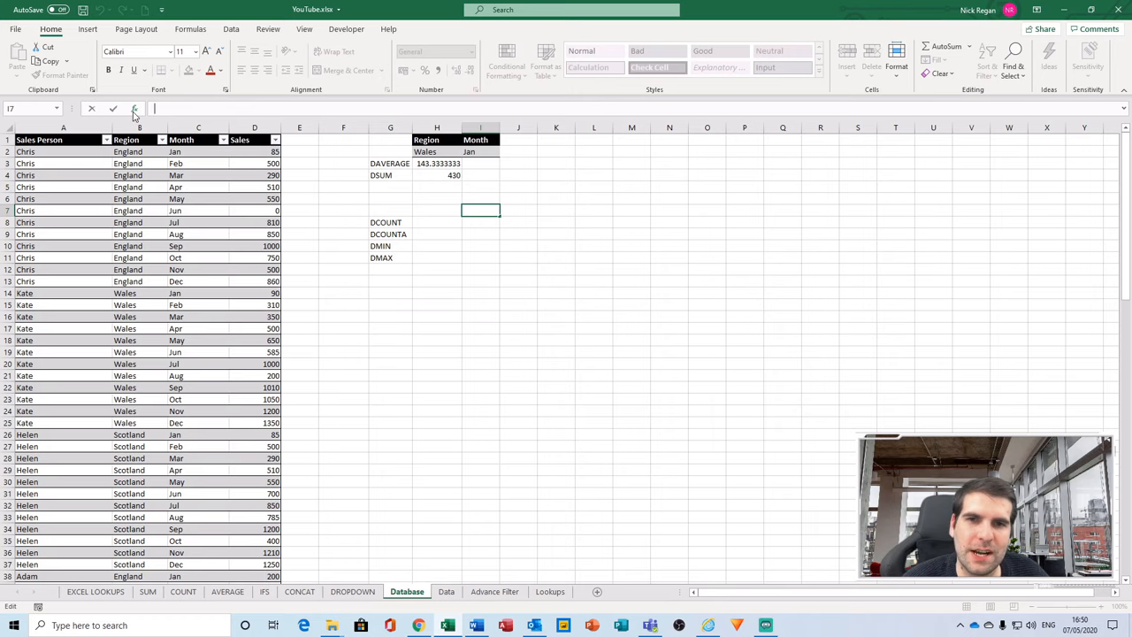
- Browse the Database category in Insert Function, listing DAVERAGE through DVARP
{"action": "left_click", "coordinate": [135, 108]}
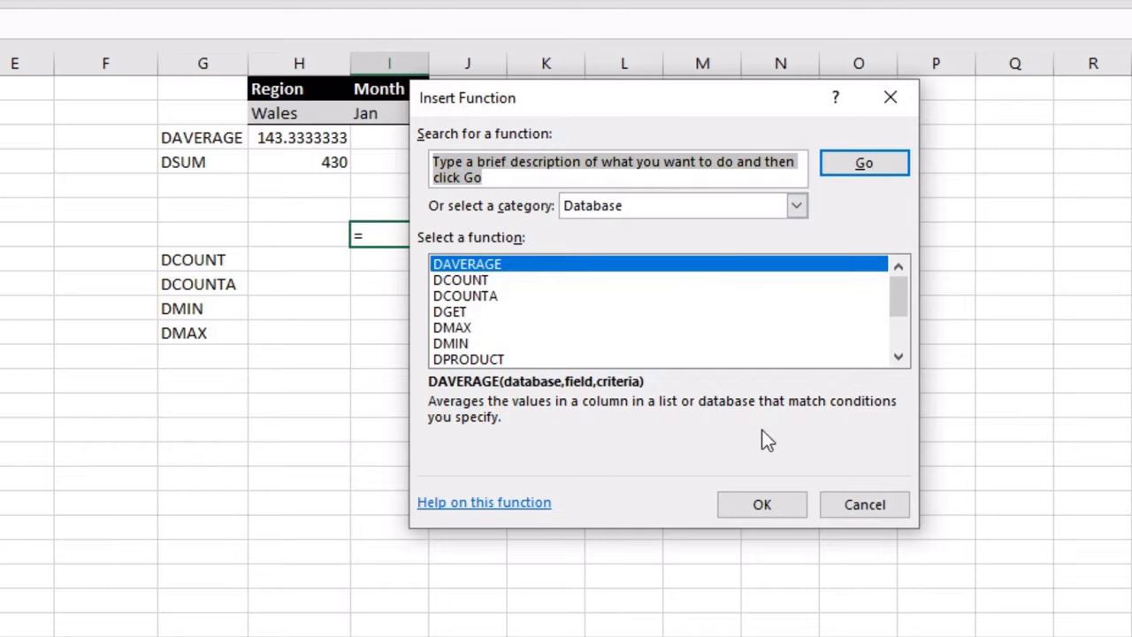
{"action": "scroll", "scroll_direction": "down", "scroll_amount": 3}
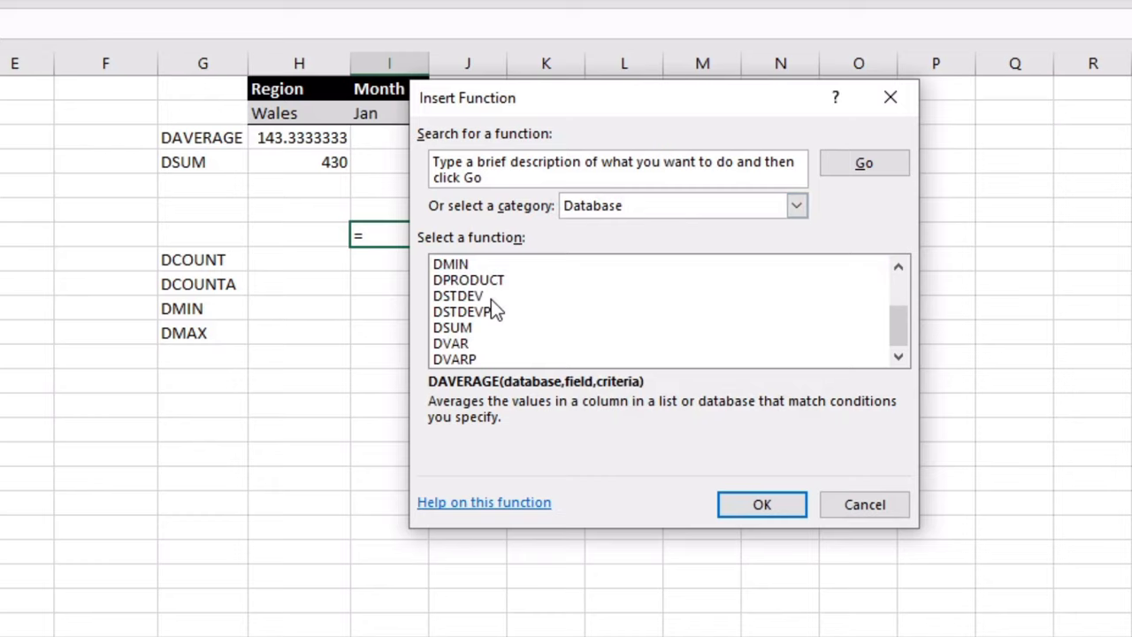